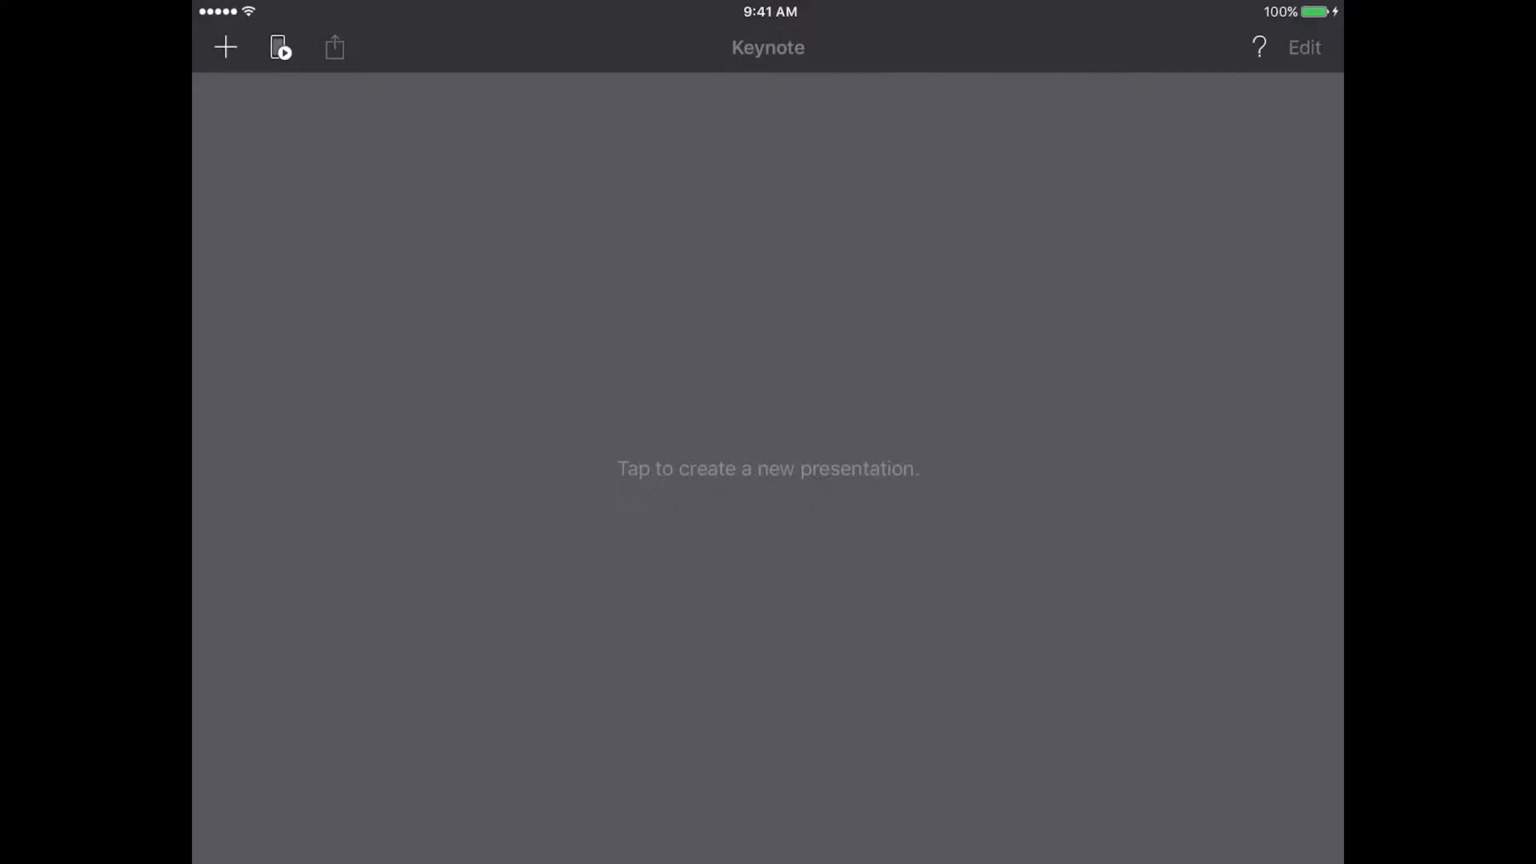
# - Create a new presentation from the + menu and reach the theme gallery
pyautogui.click(225, 48)
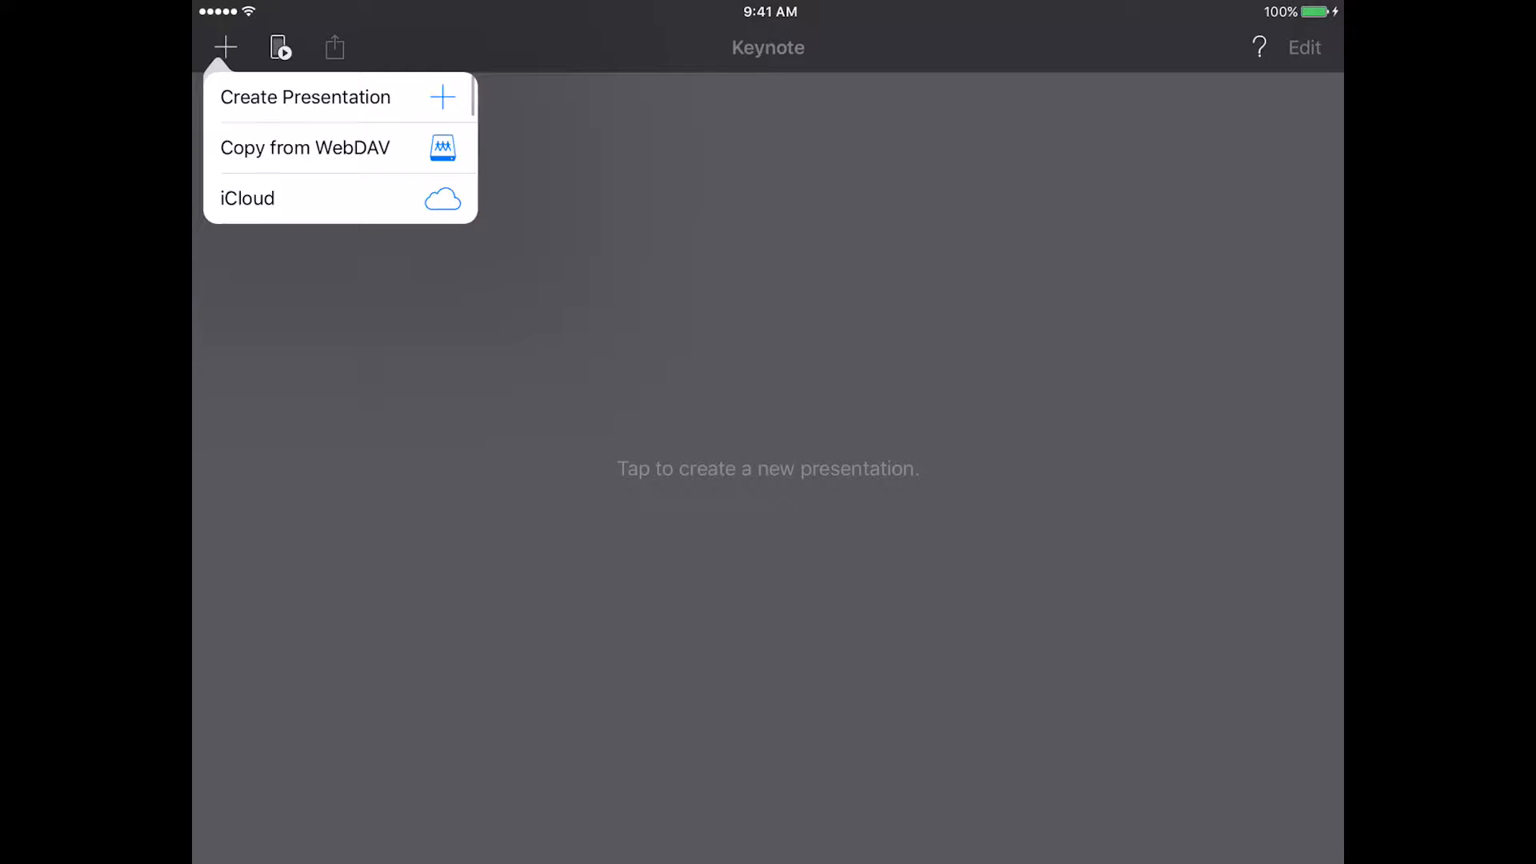
pyautogui.click(305, 96)
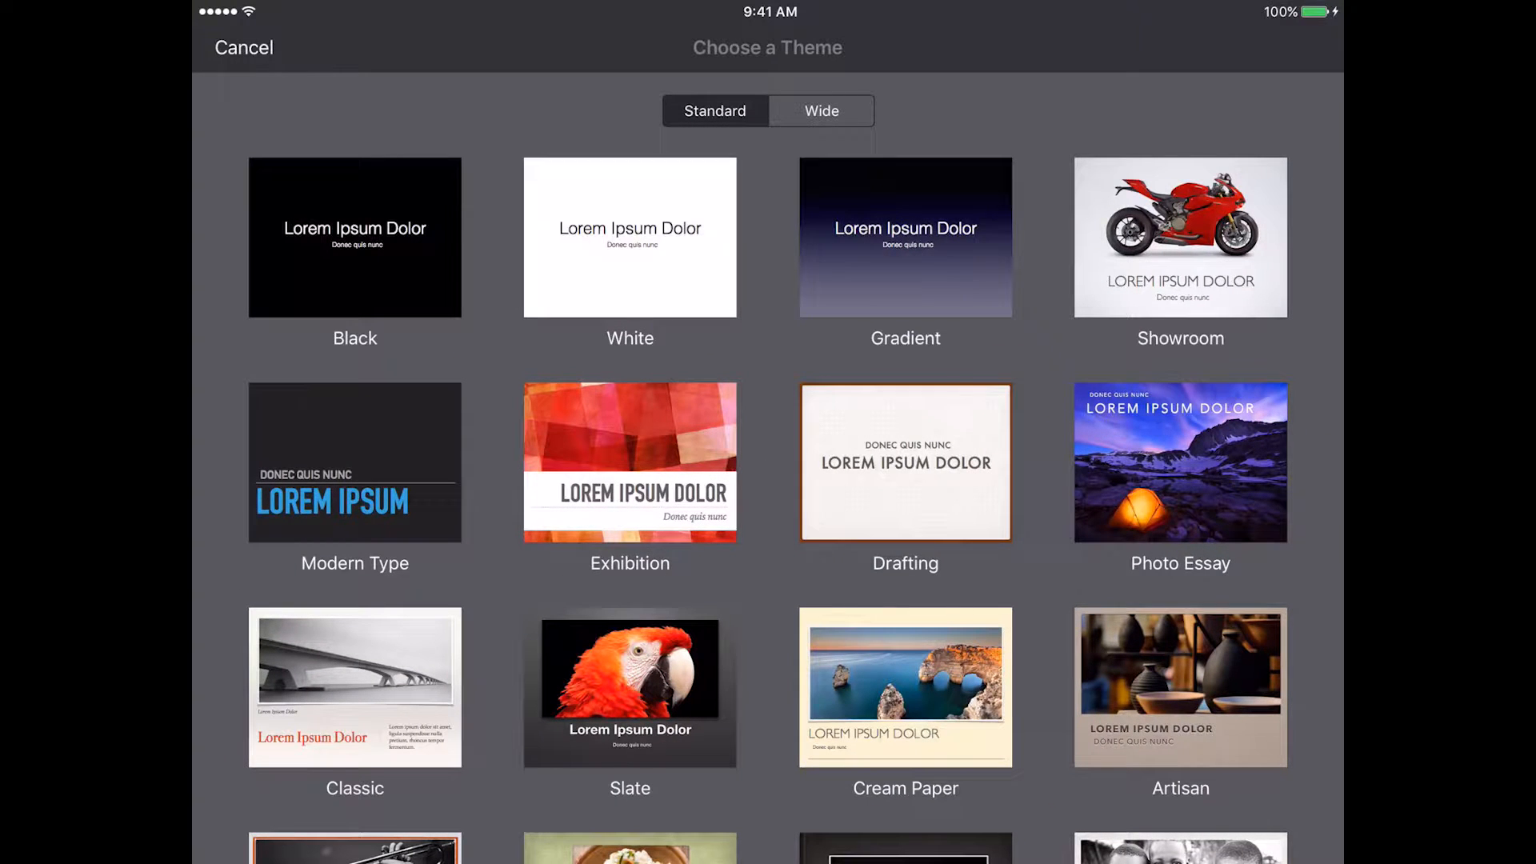
pyautogui.scroll(-3)
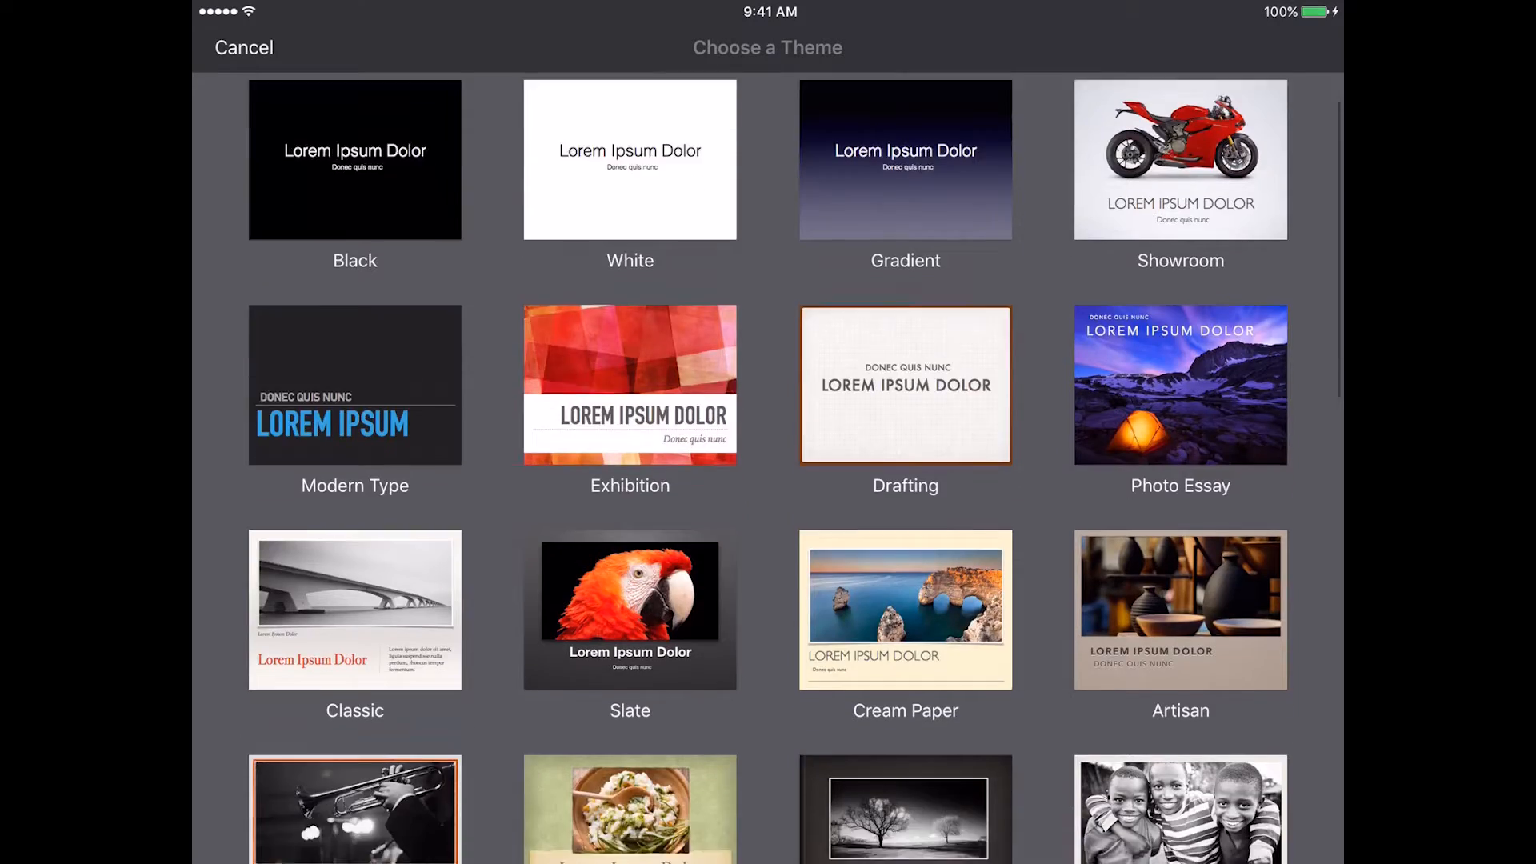
pyautogui.scroll(-3)
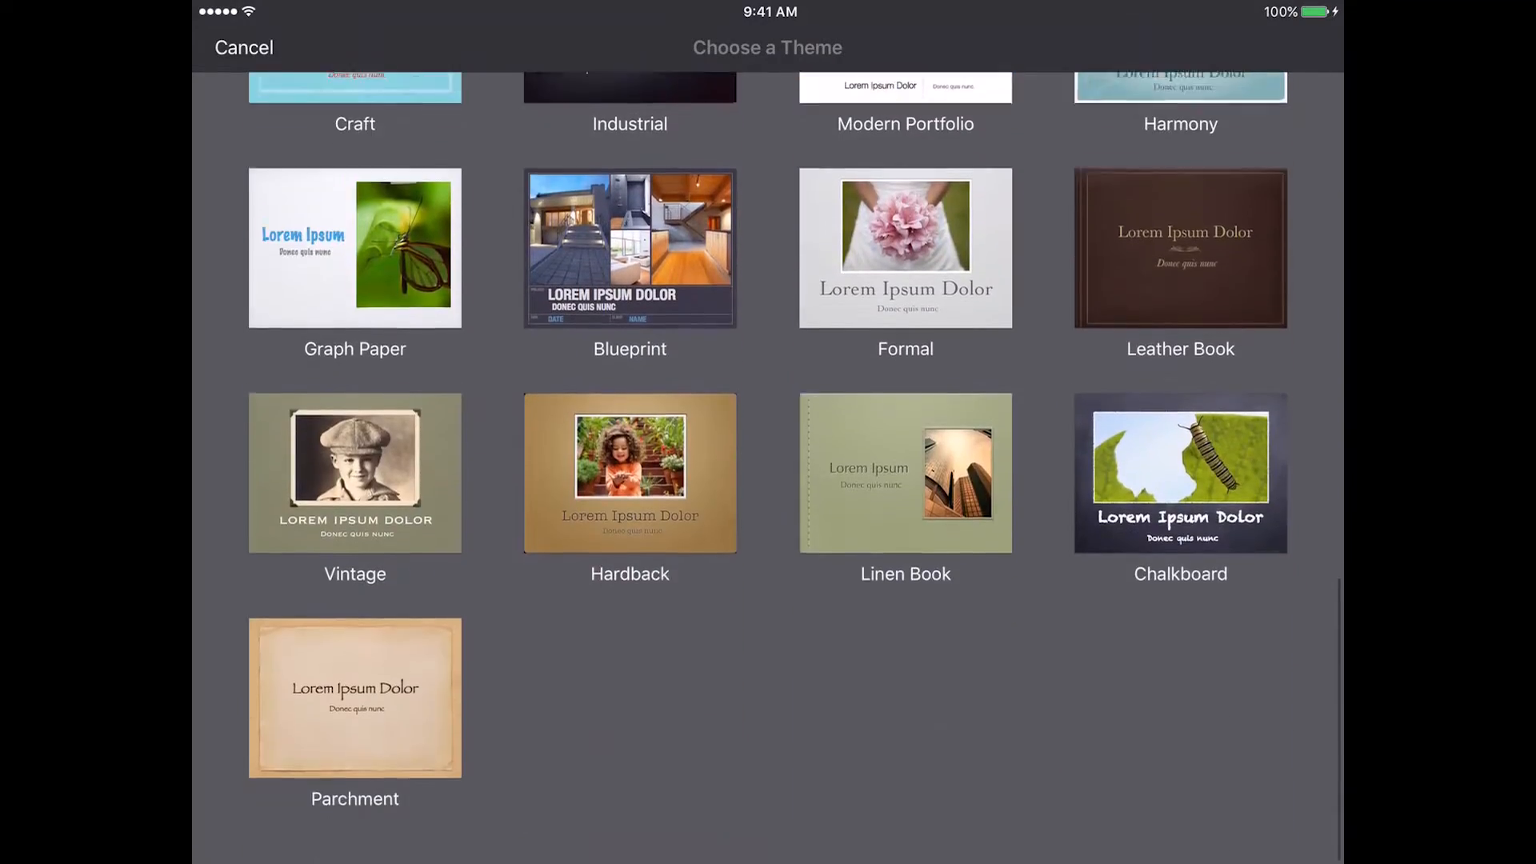
pyautogui.scroll(3)
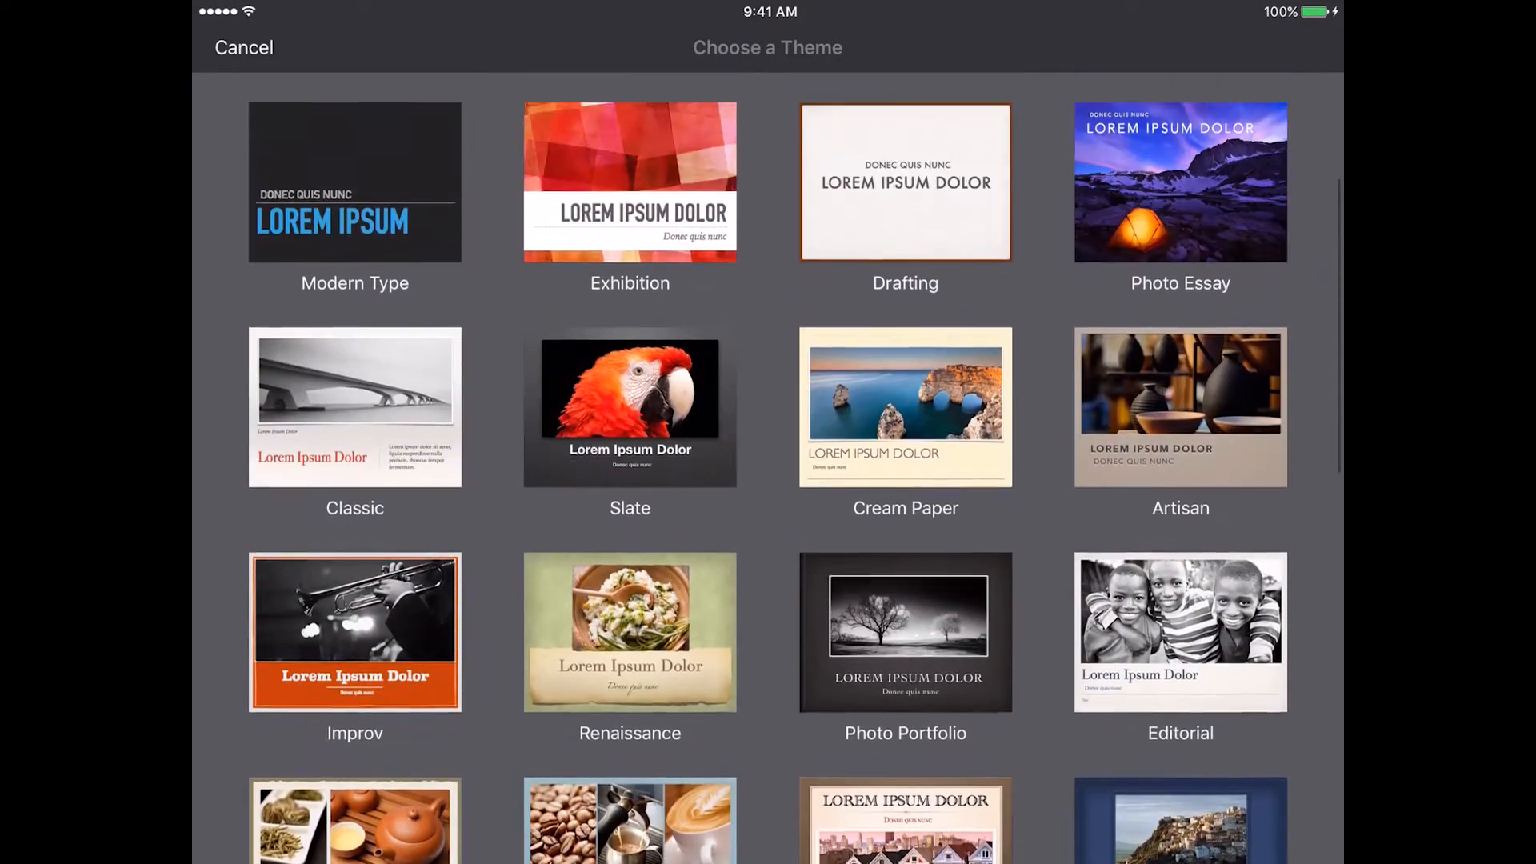
pyautogui.scroll(-3)
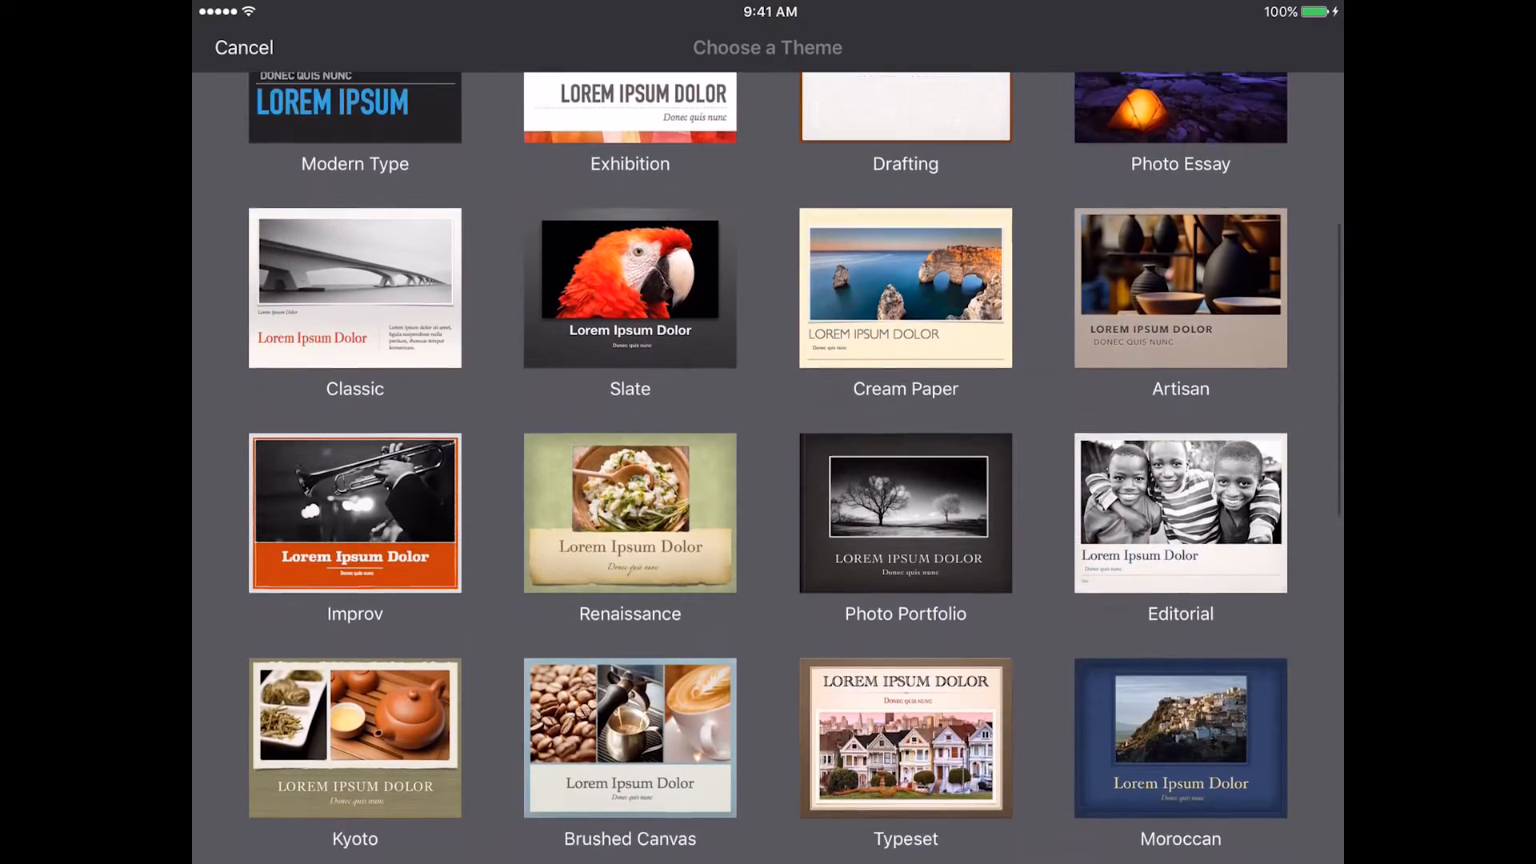
pyautogui.scroll(-3)
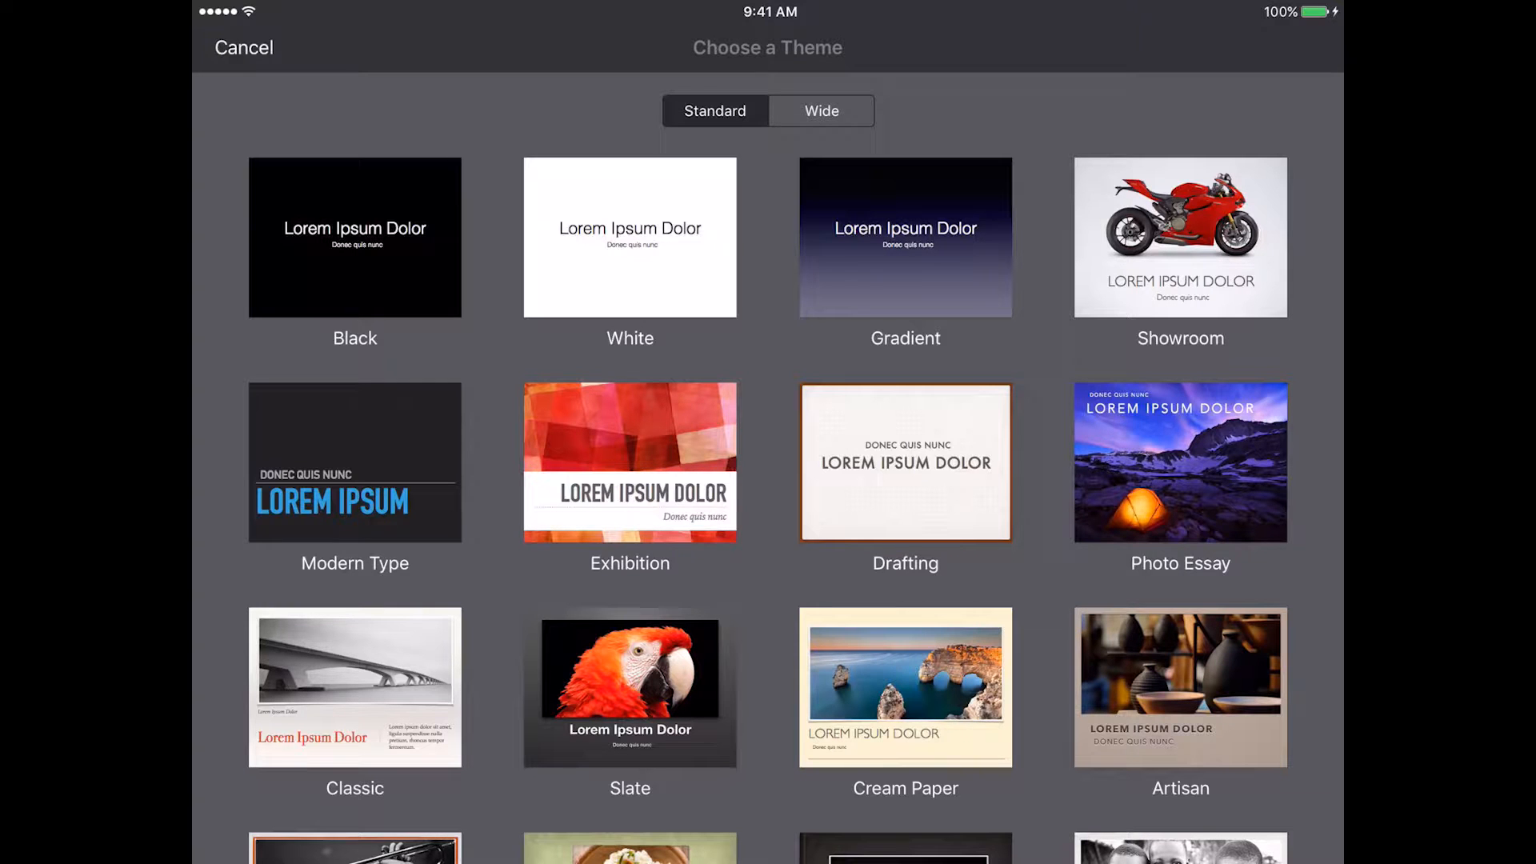
pyautogui.scroll(-3)
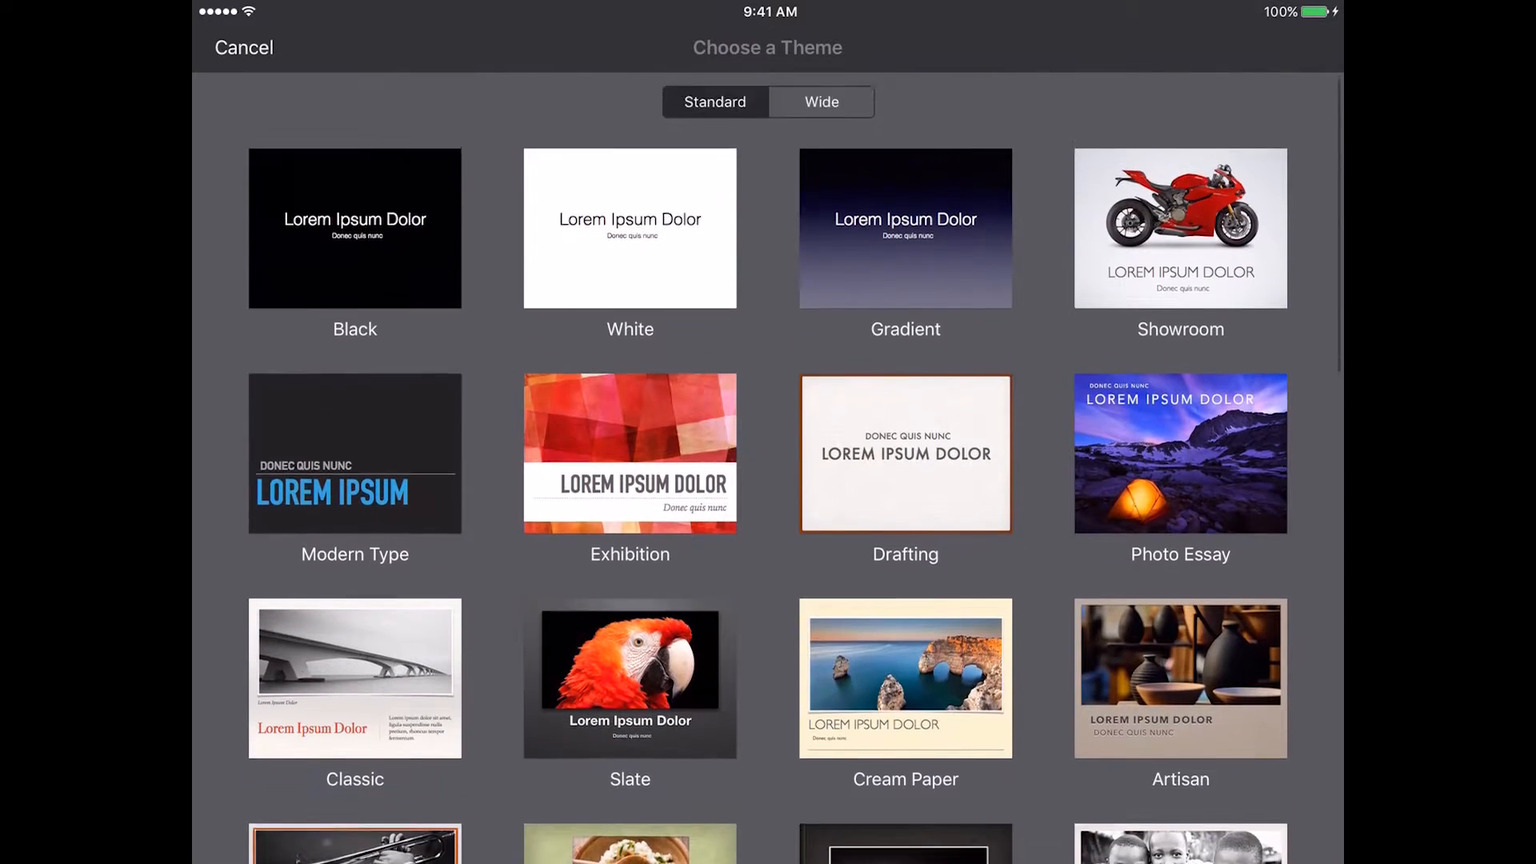
pyautogui.scroll(-3)
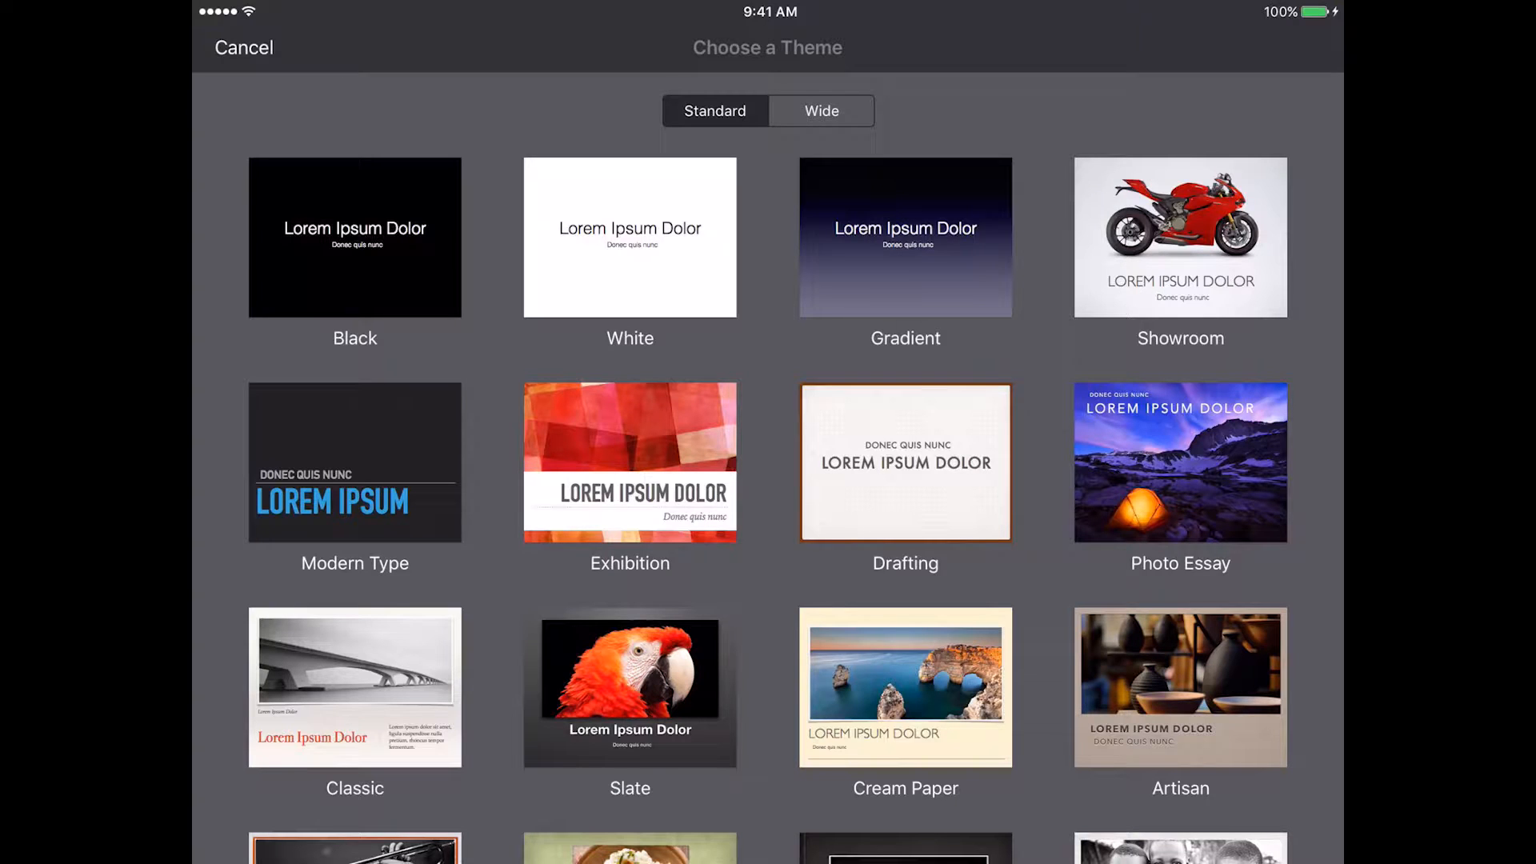
# - Choose the Showroom theme and bring up the new-slide layout choices
pyautogui.click(1180, 237)
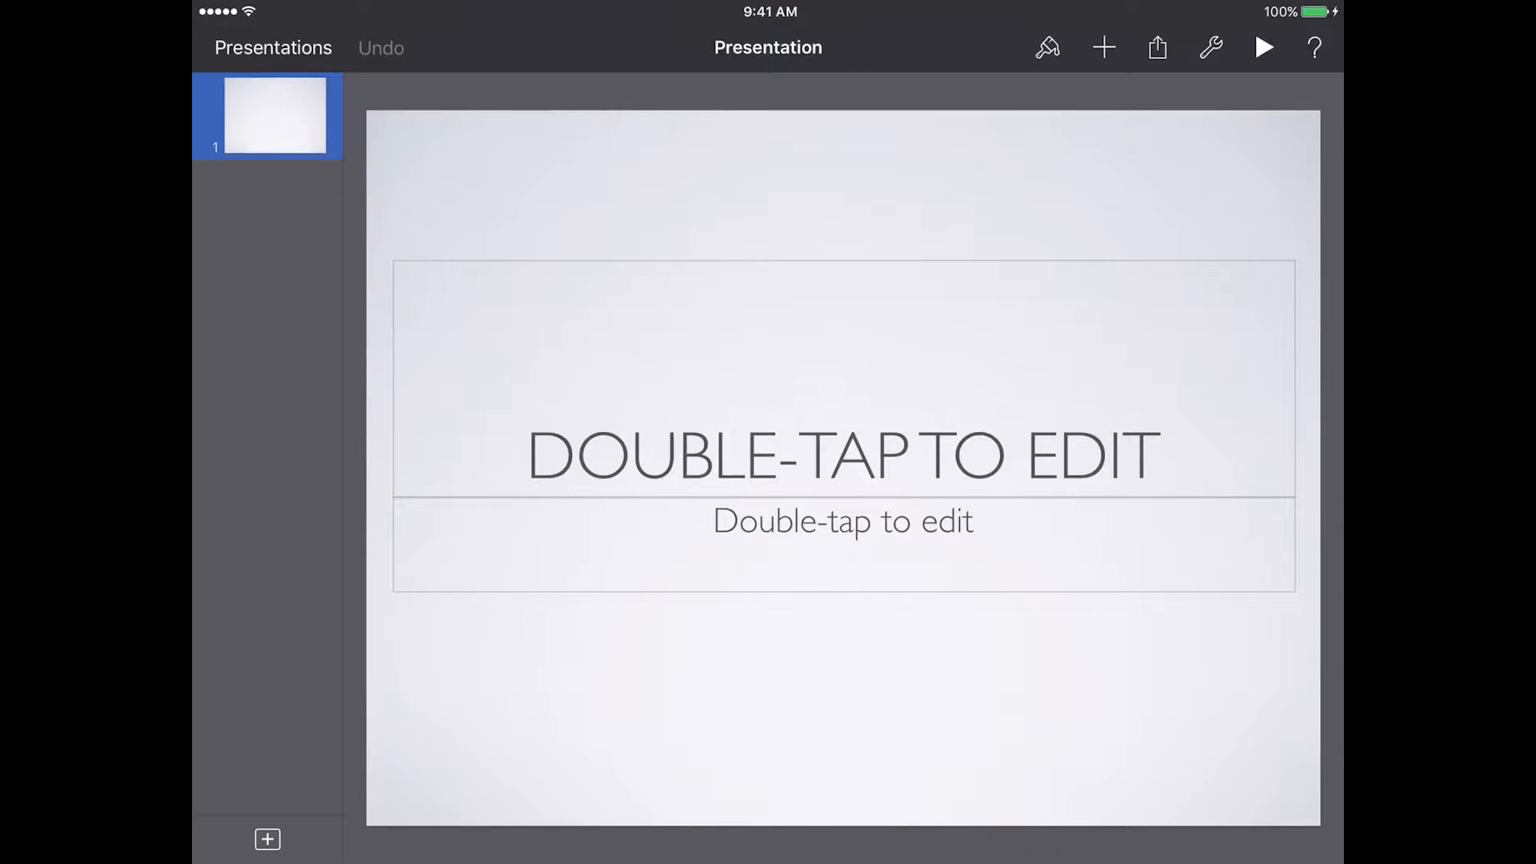
pyautogui.click(267, 839)
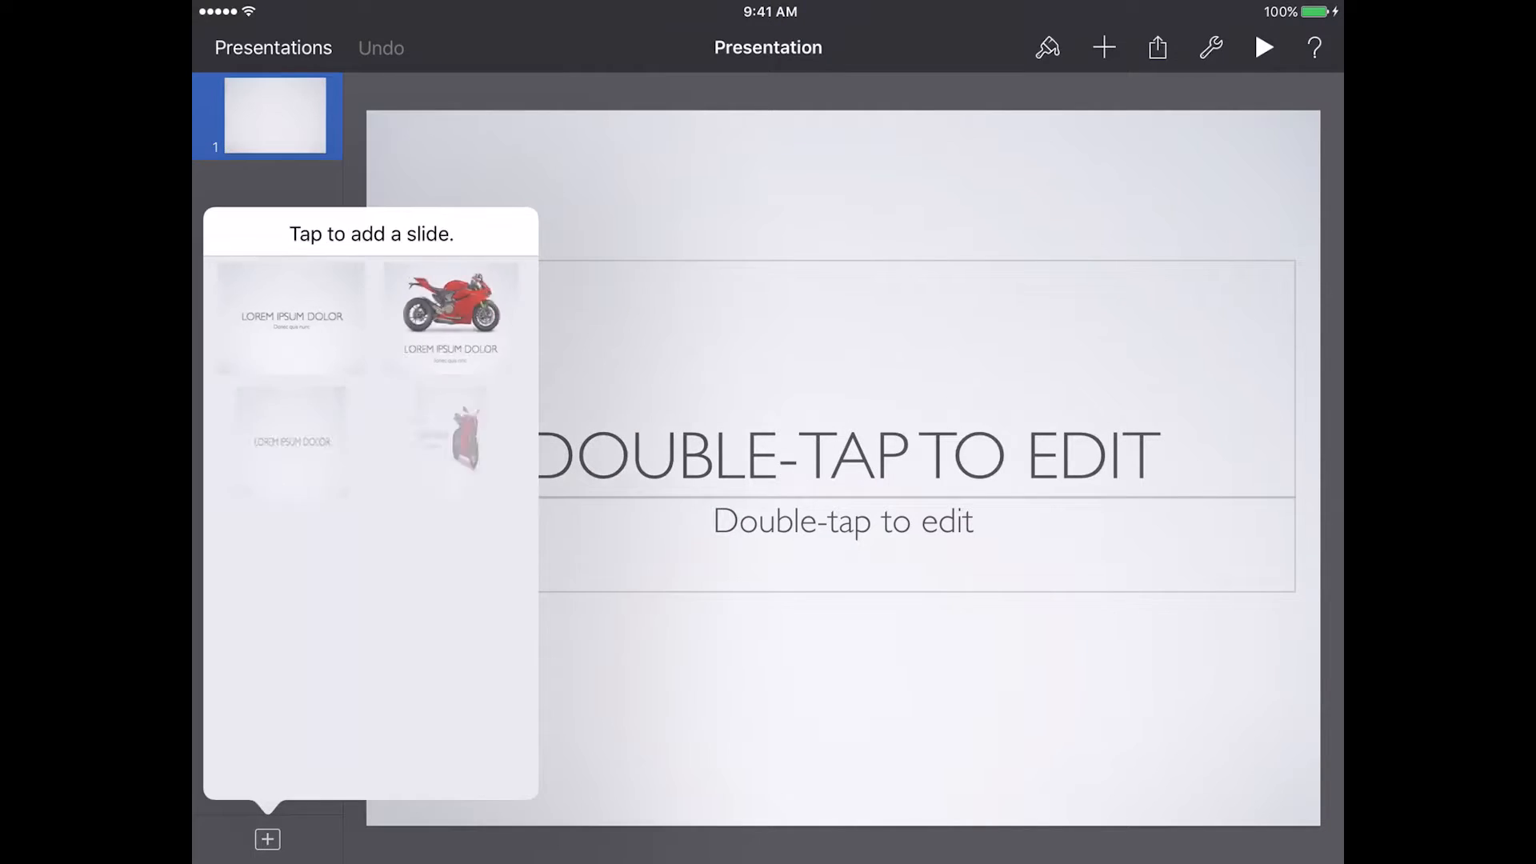
# - Review the added engine photo collage and final motorcycle slides in the navigator
pyautogui.scroll(-3)
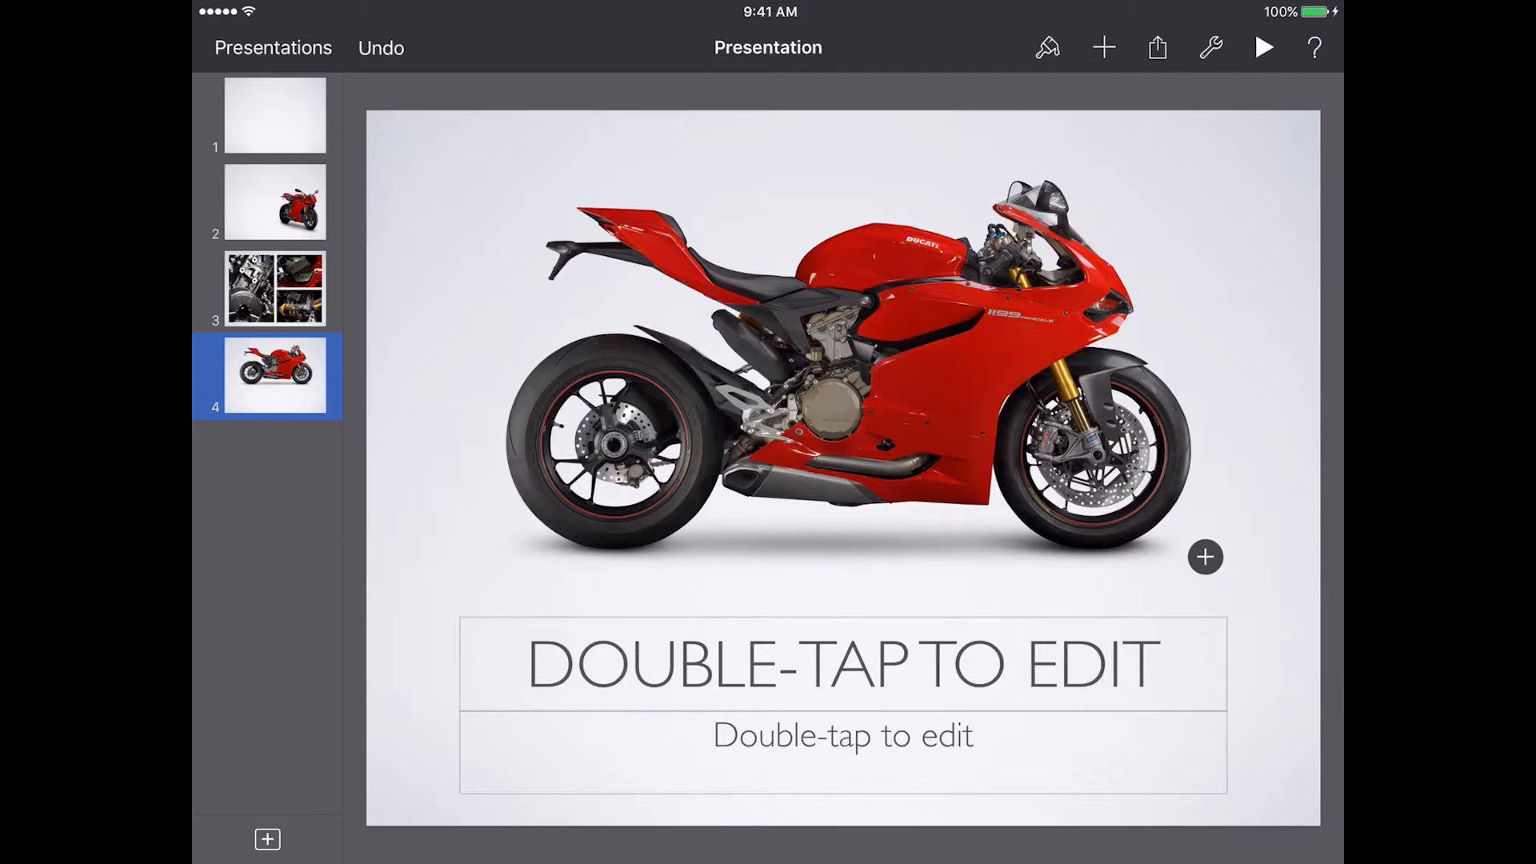
pyautogui.click(275, 288)
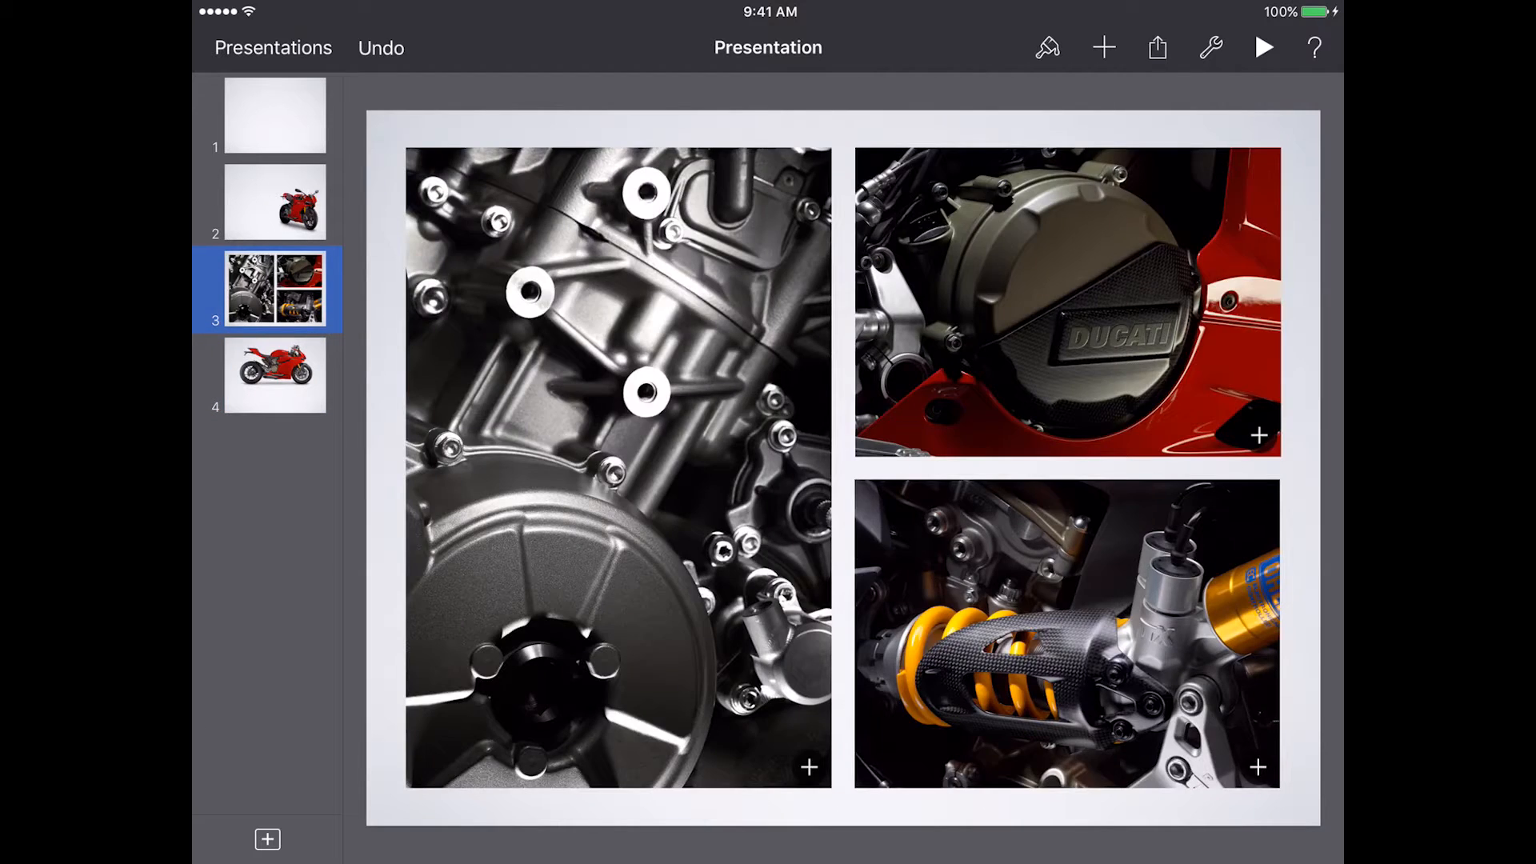
pyautogui.click(276, 376)
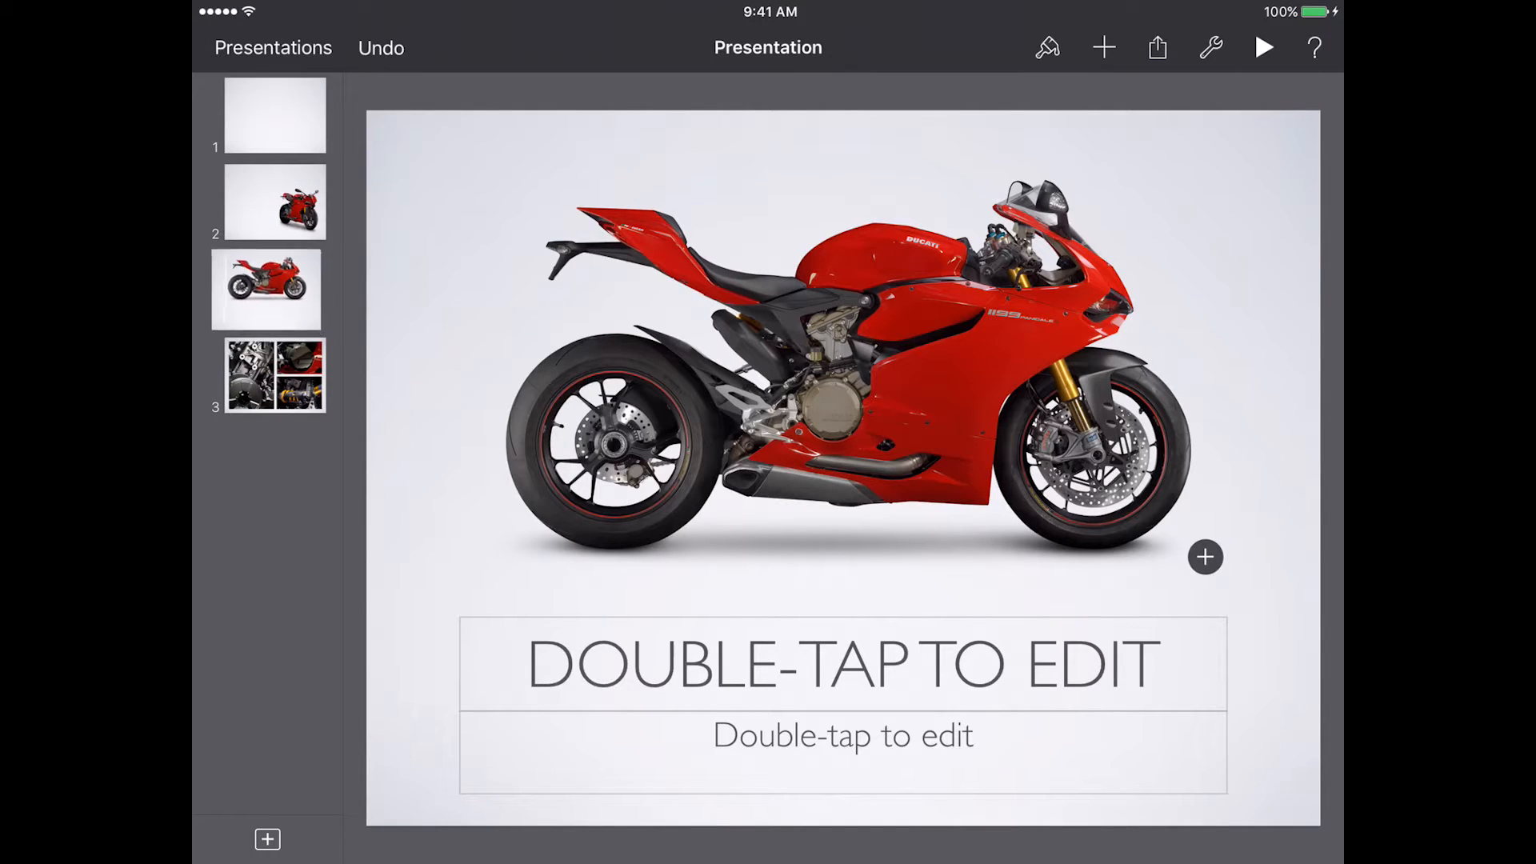
# - Drag the titled motorcycle slide ahead of the collage and the blank title slide to the end
pyautogui.click(275, 289)
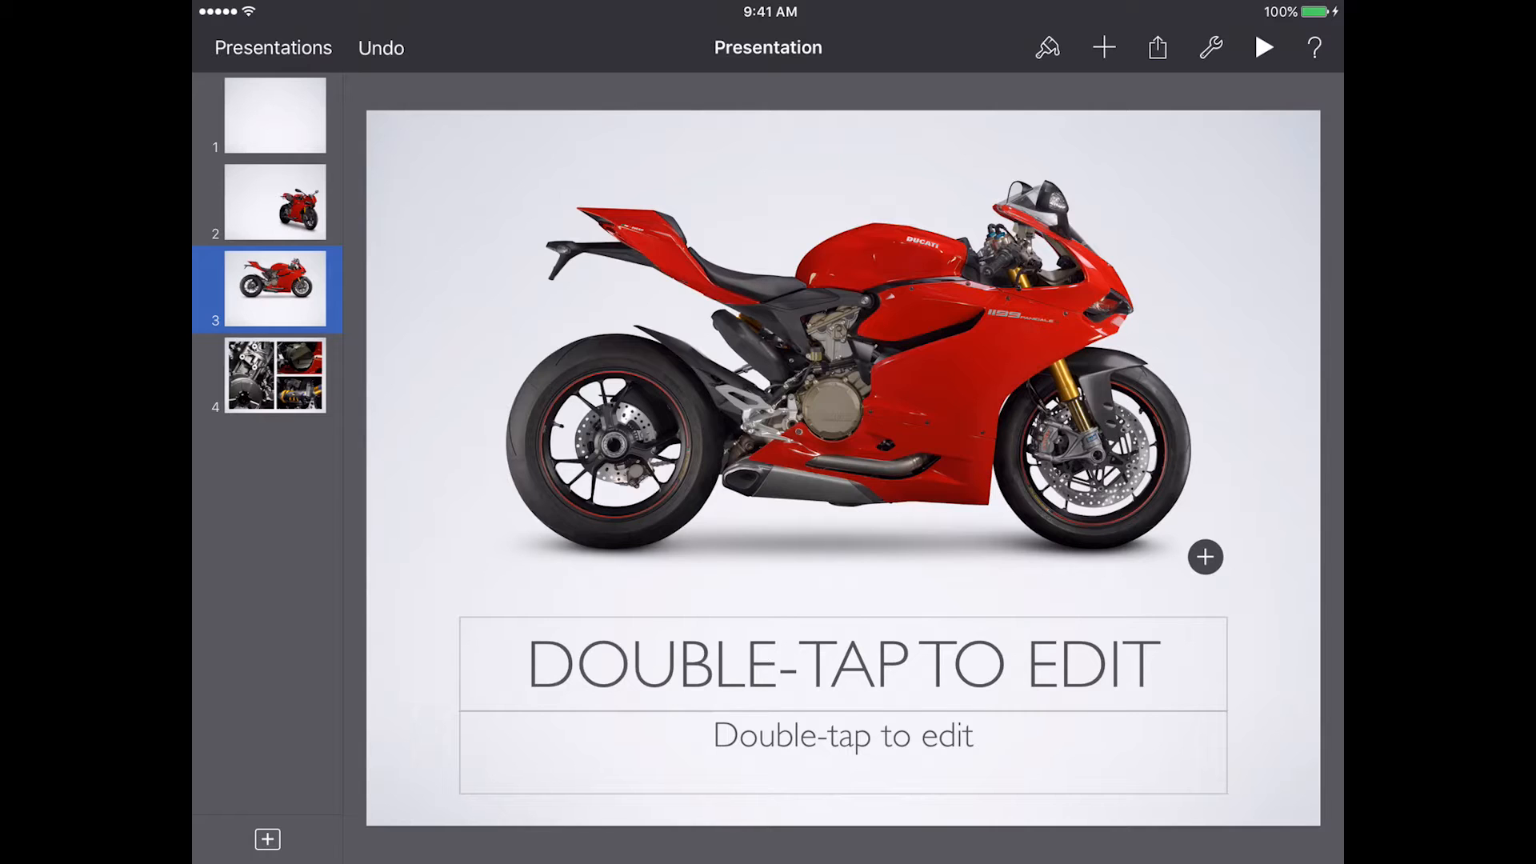
pyautogui.moveTo(275, 289); pyautogui.dragTo(377, 267)
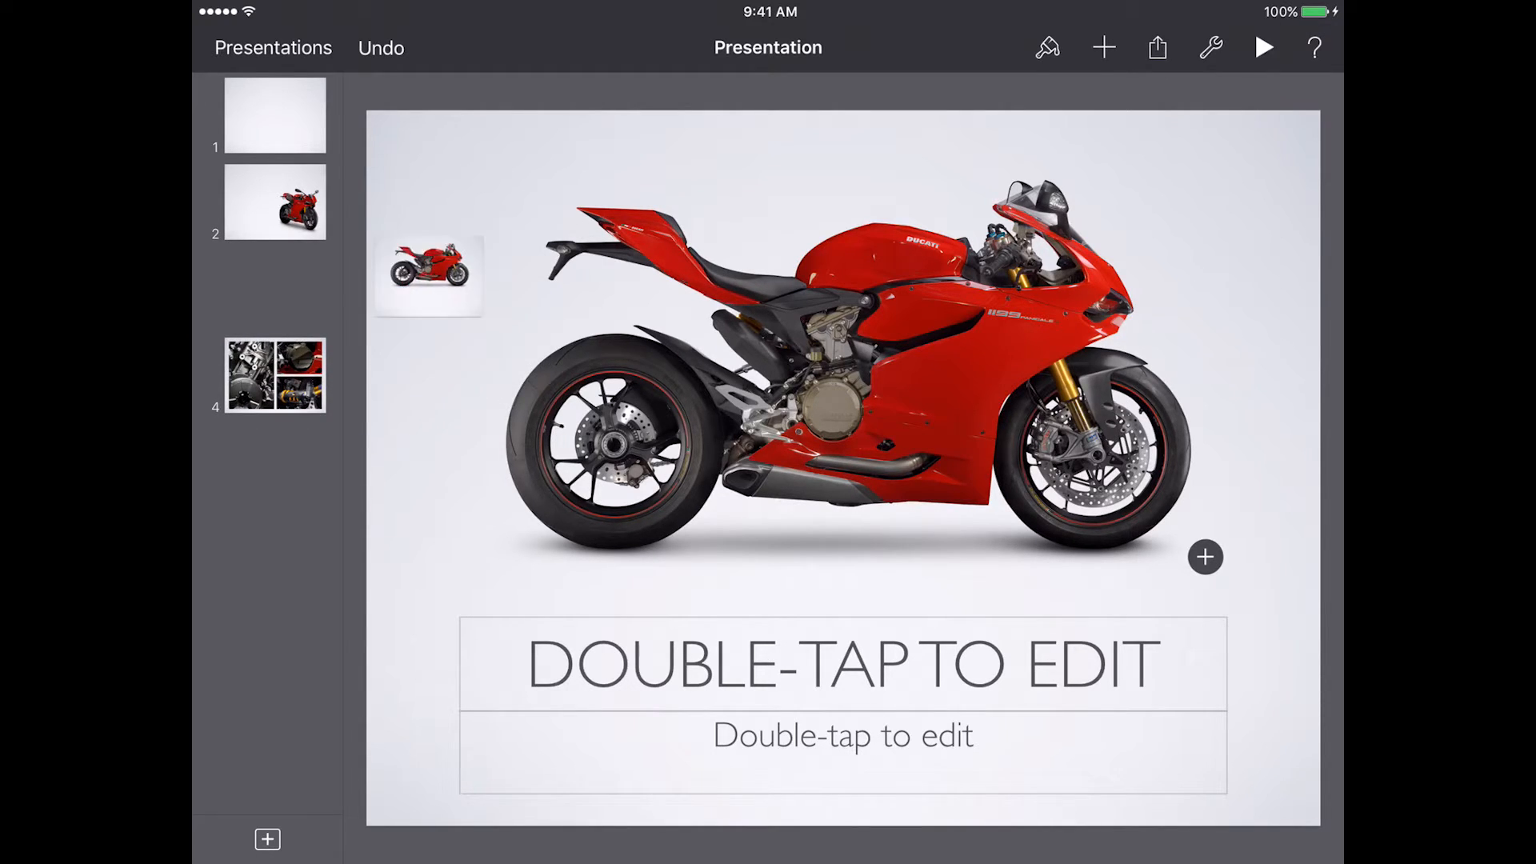
pyautogui.moveTo(427, 274); pyautogui.dragTo(466, 352)
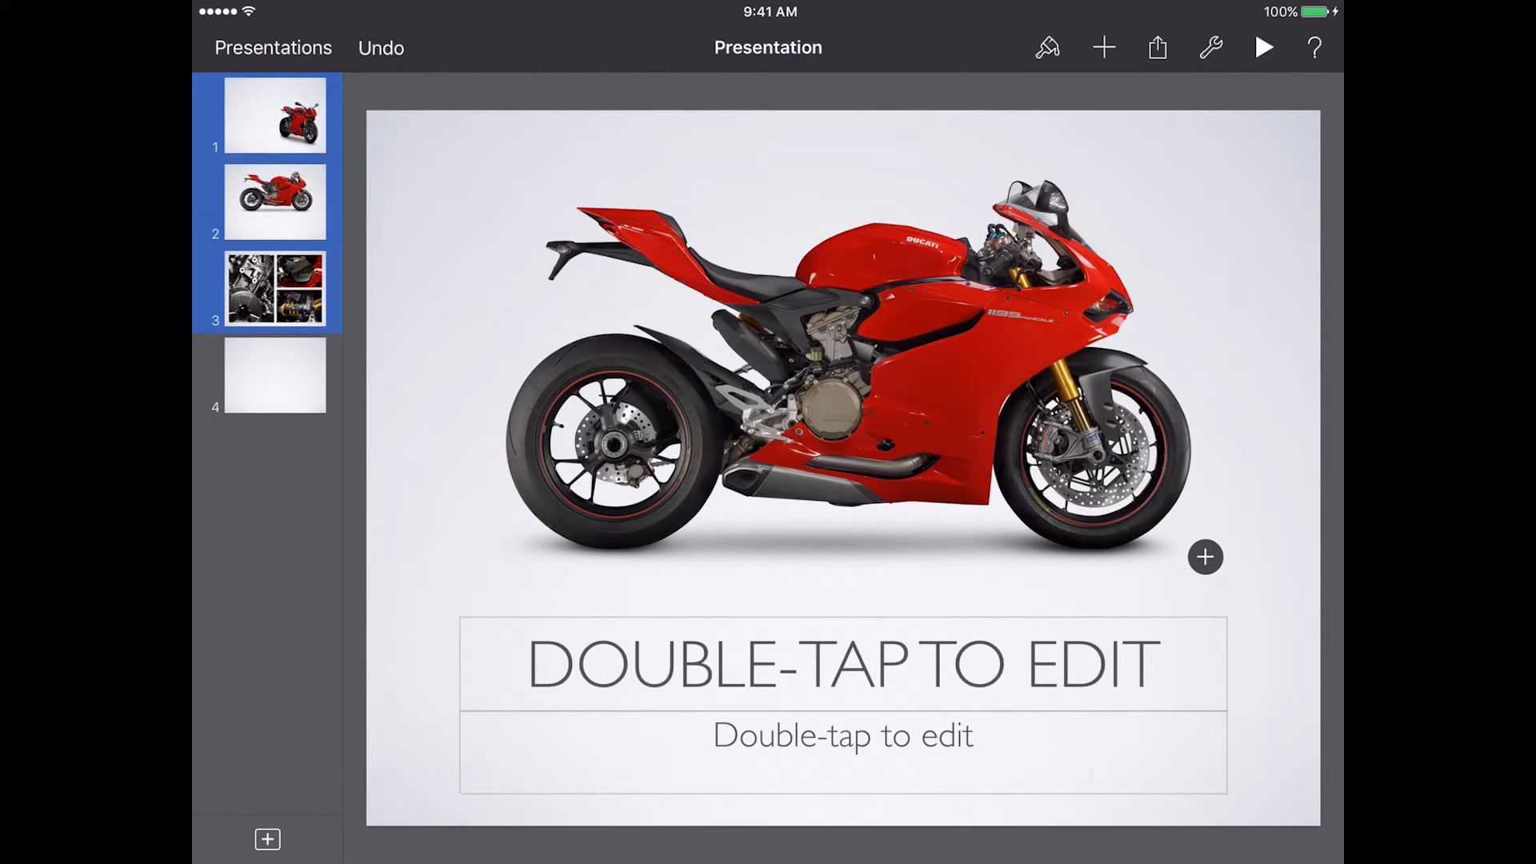
pyautogui.click(275, 376)
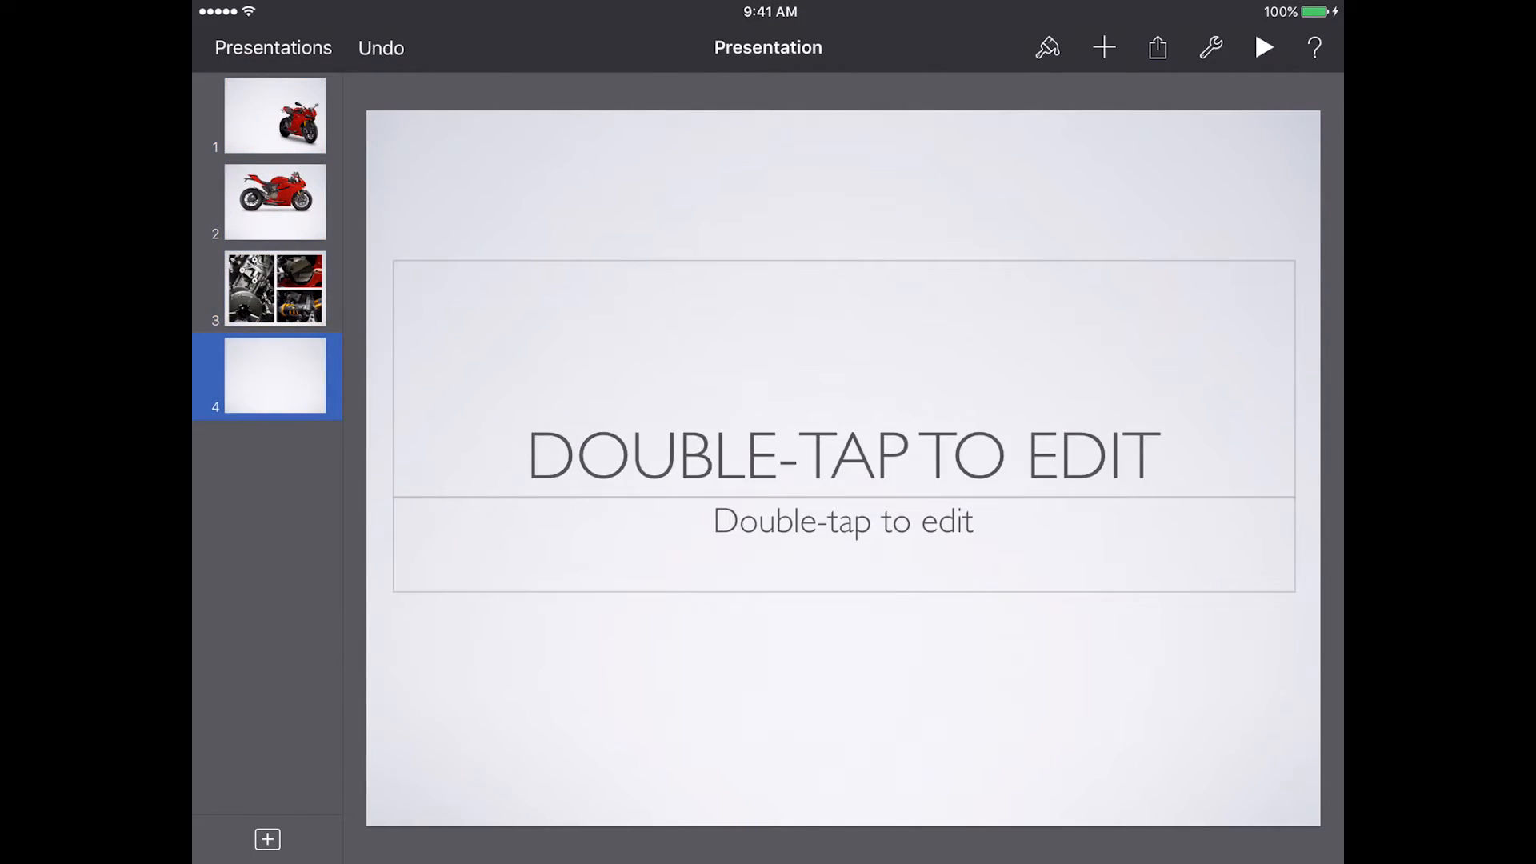
# - Indent the engine collage slide under motorcycle slide 2, then review all four slides
pyautogui.click(276, 288)
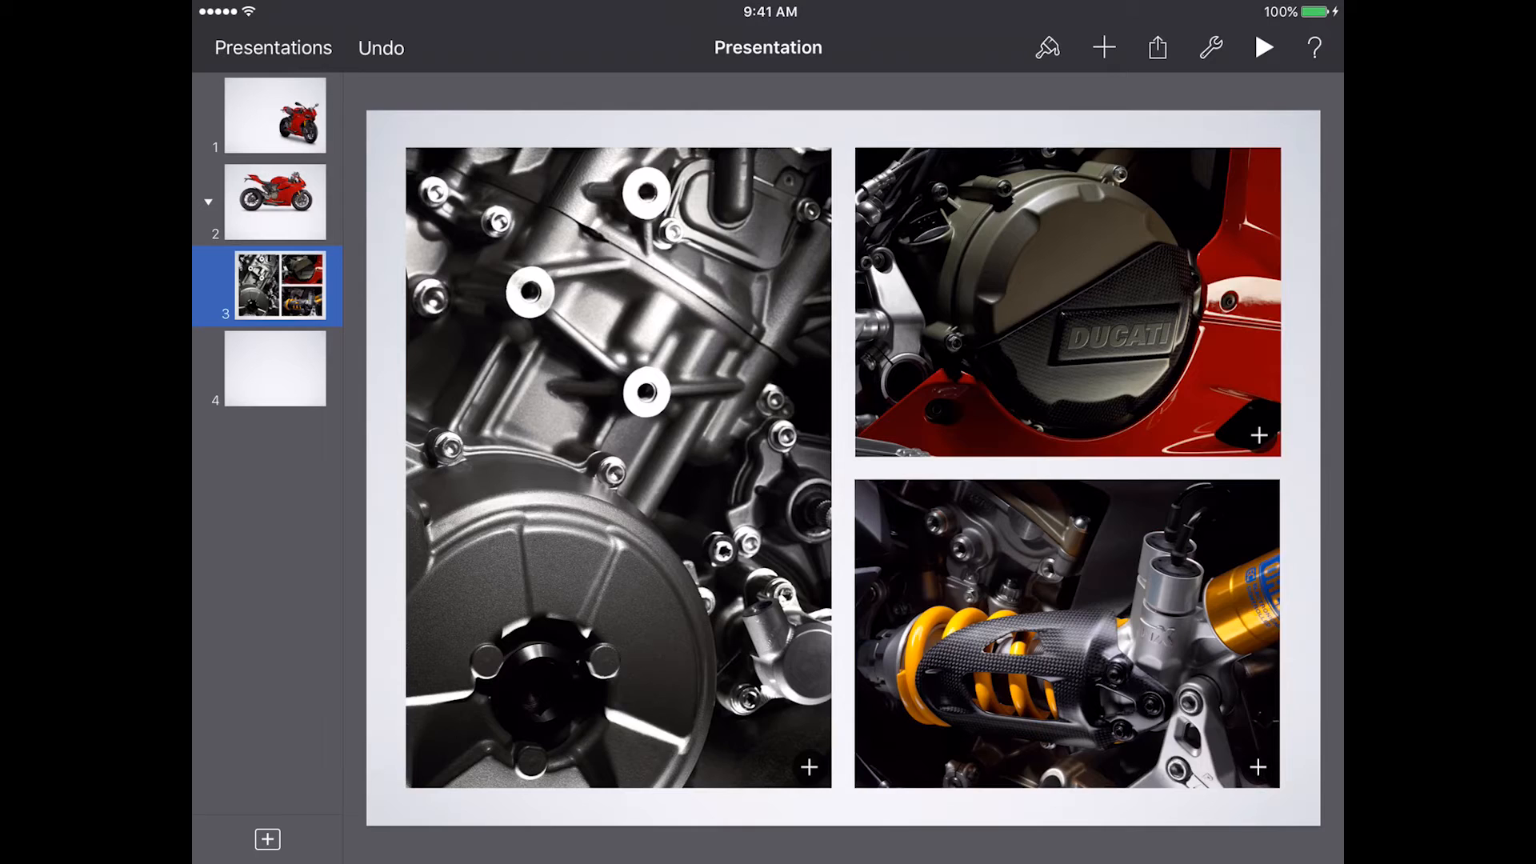
pyautogui.click(275, 201)
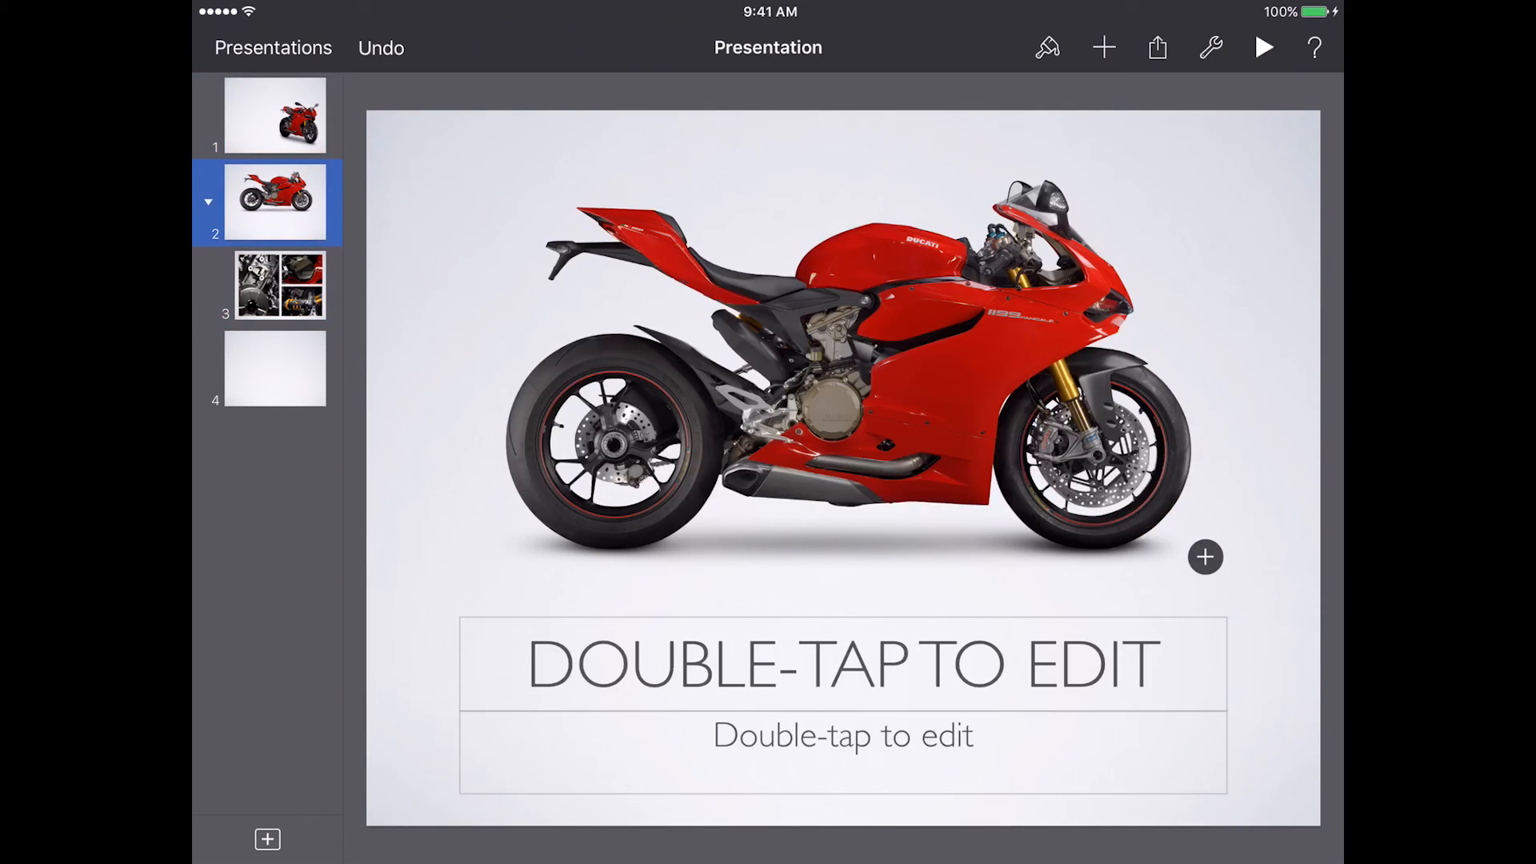
pyautogui.click(275, 115)
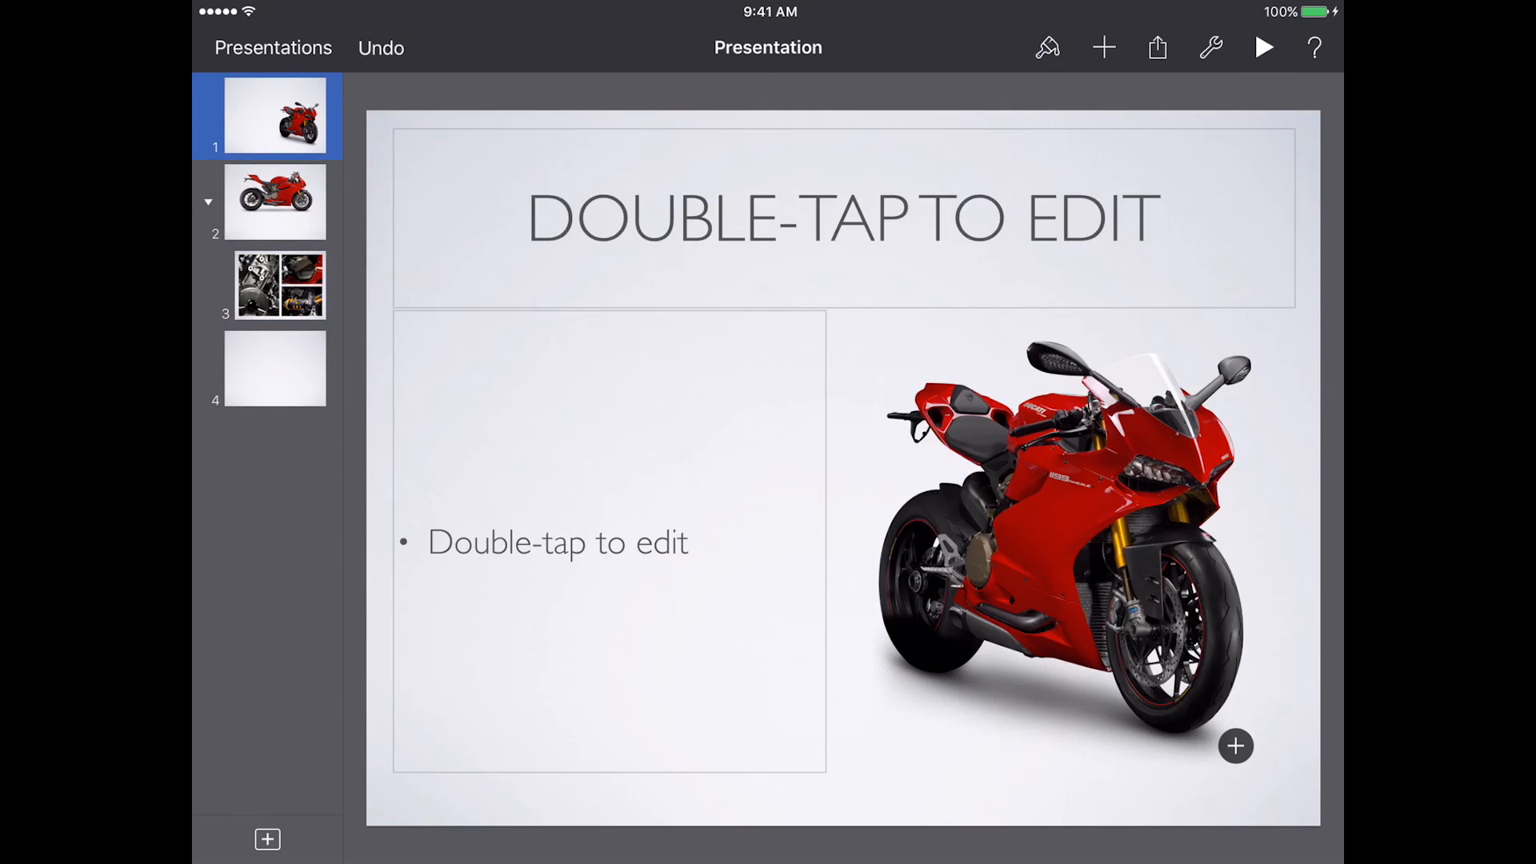
pyautogui.click(275, 370)
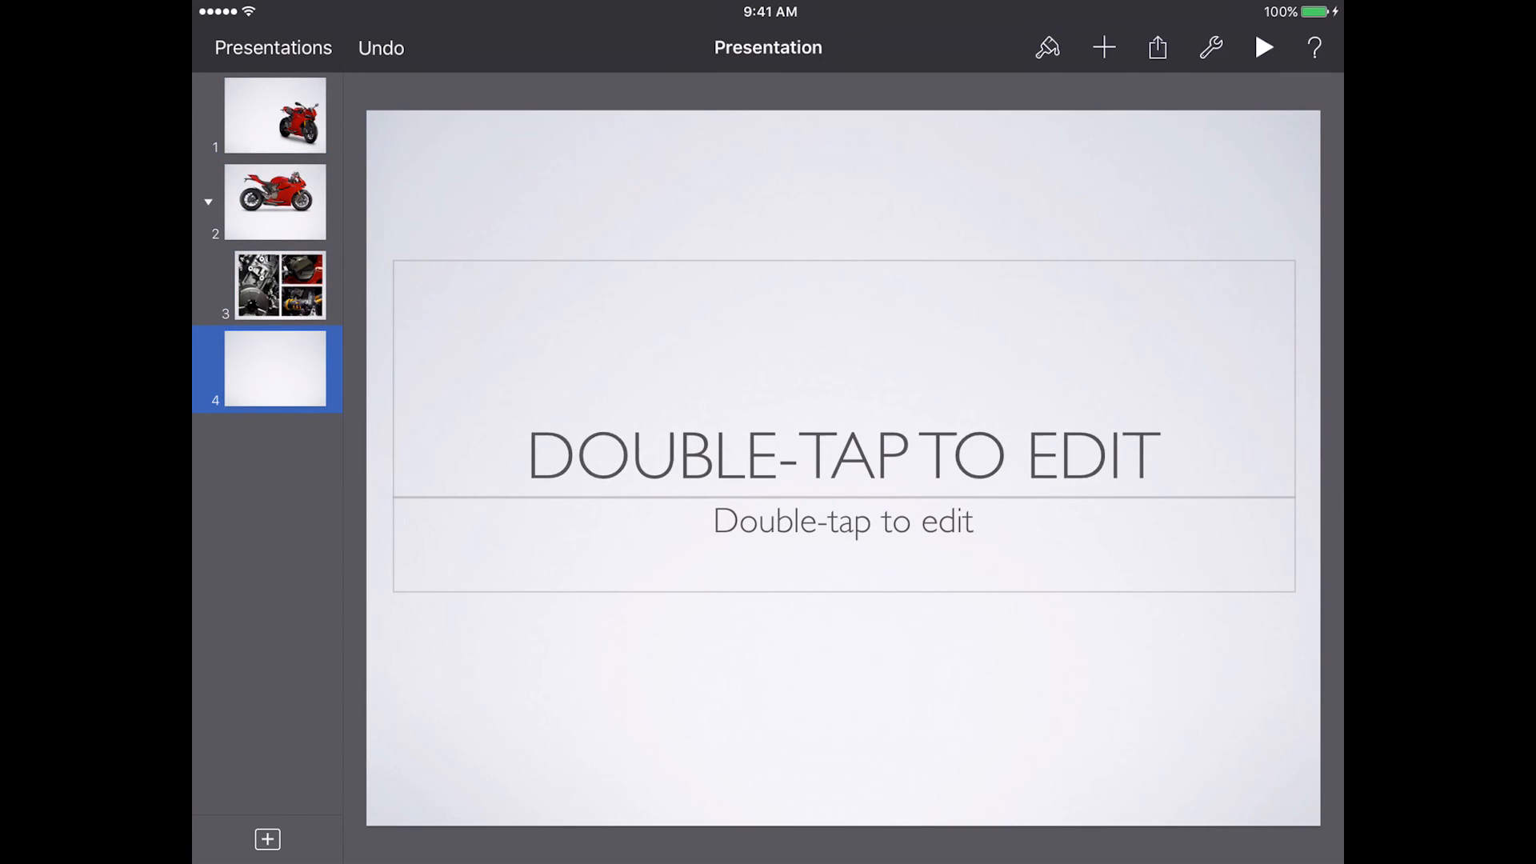